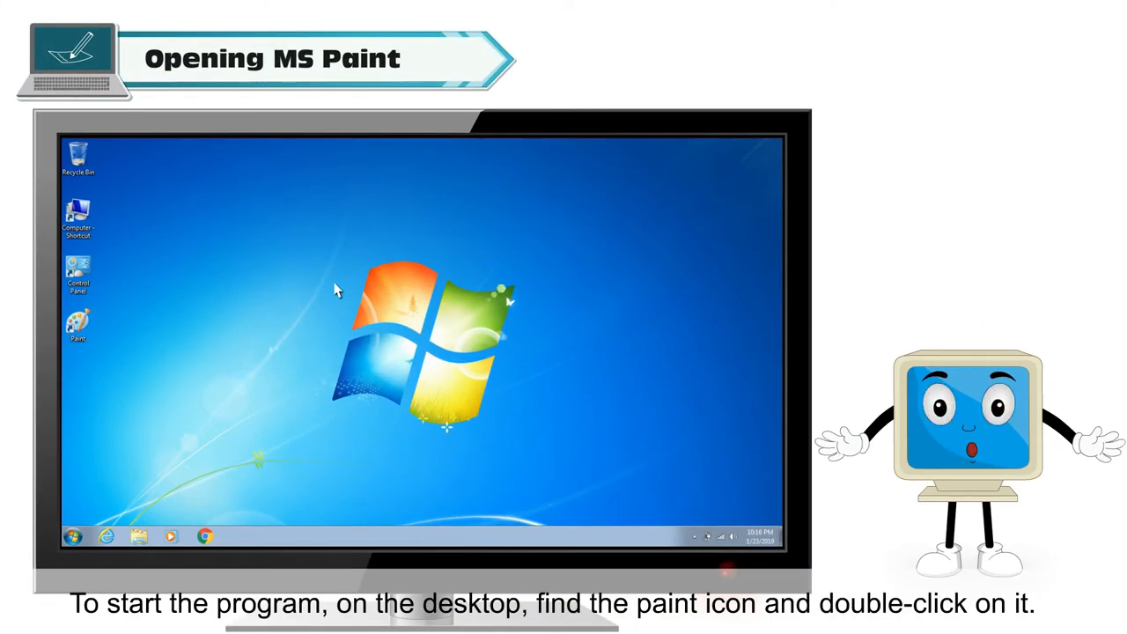
- Launch Paint and resize the waterfall photo smaller in the canvas's top-left
{"action": "double_click", "coordinate": [78, 324]}
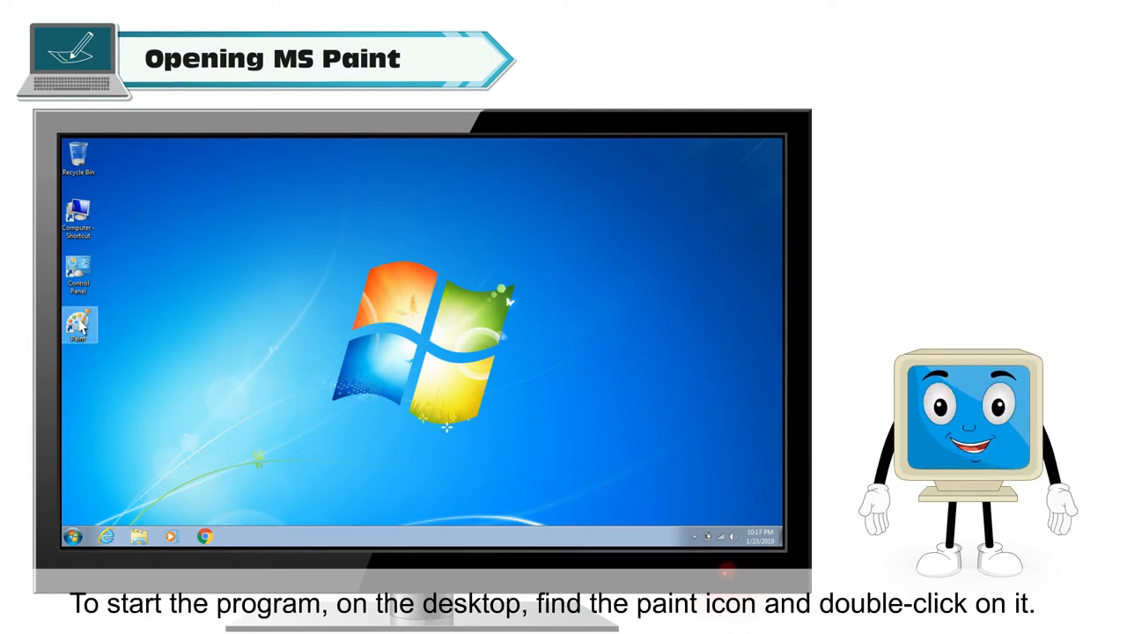
{"action": "double_click", "coordinate": [78, 326]}
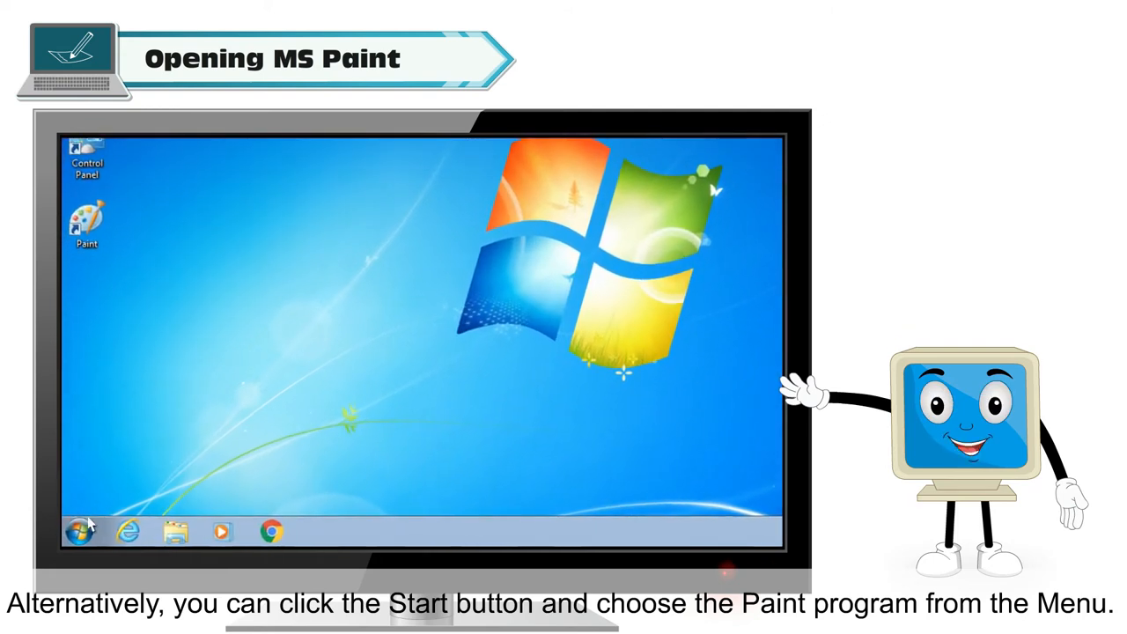
{"action": "left_click", "coordinate": [80, 531]}
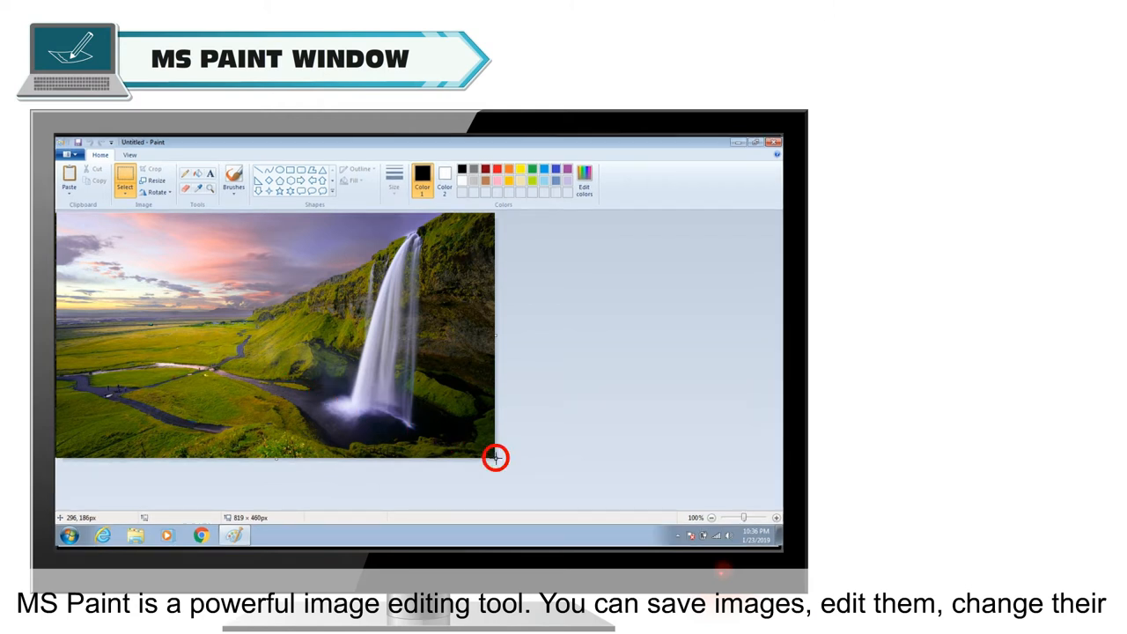
{"action": "left_click_drag", "start_coordinate": [495, 457], "coordinate": [374, 390]}
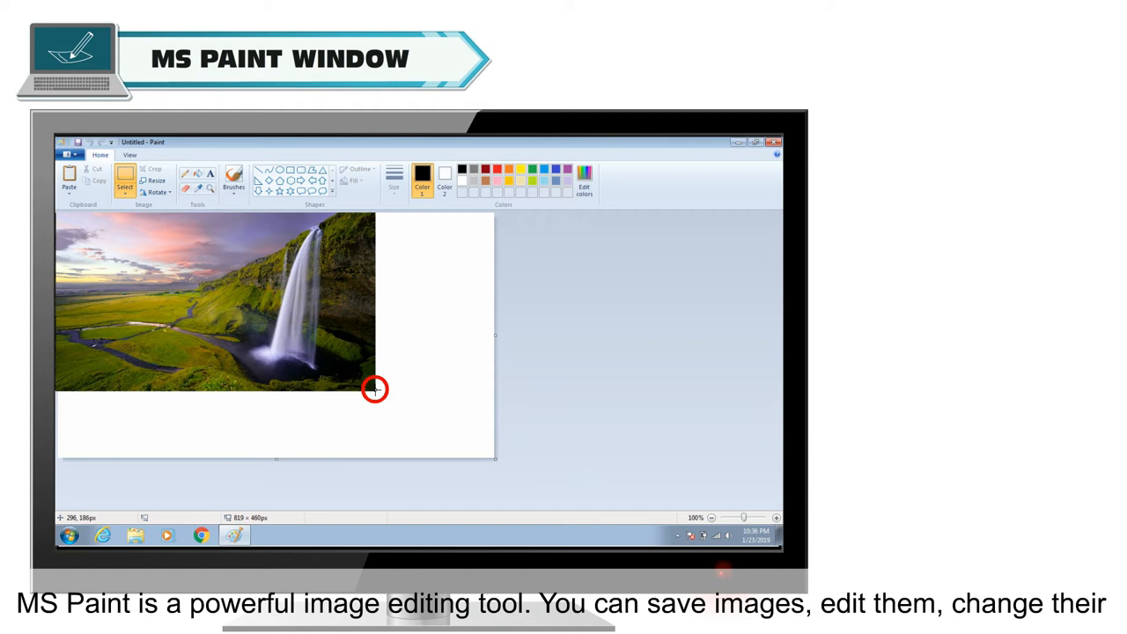
{"action": "left_click_drag", "start_coordinate": [374, 389], "coordinate": [495, 457]}
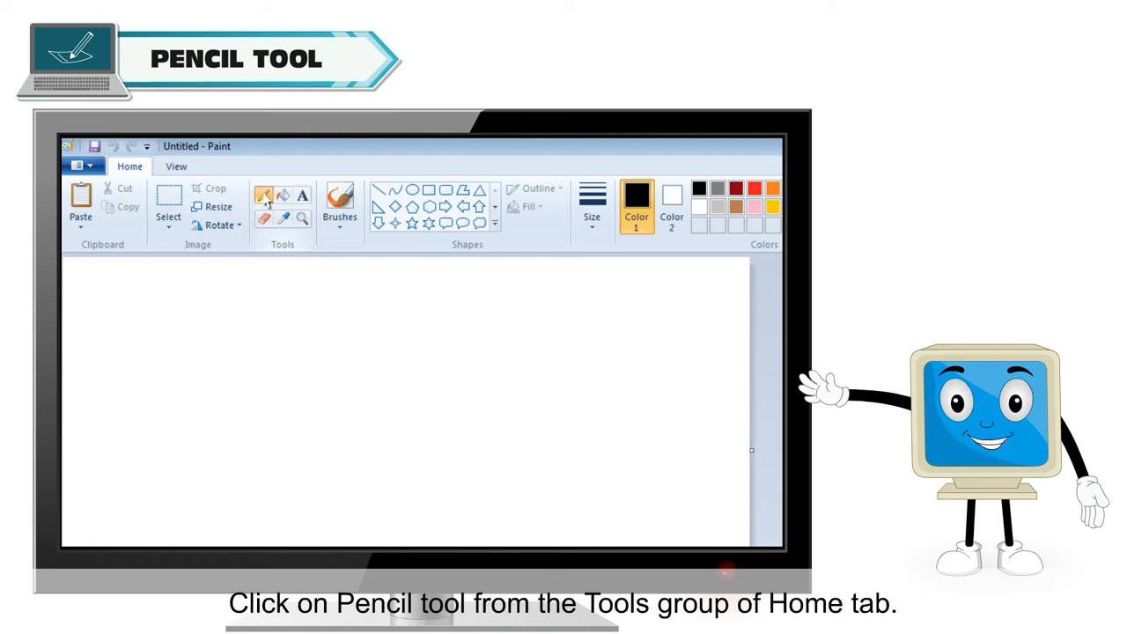
- Sketch a freehand mountain-peak outline across the canvas with the Pencil
{"action": "left_click", "coordinate": [263, 195]}
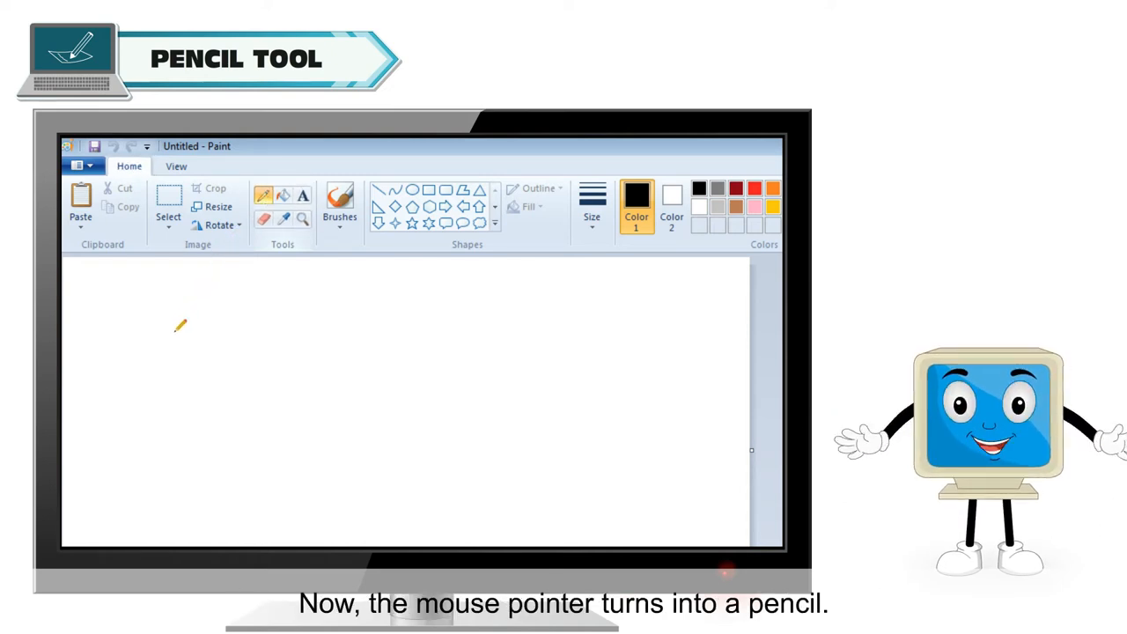
{"action": "mouse_move", "coordinate": [124, 423]}
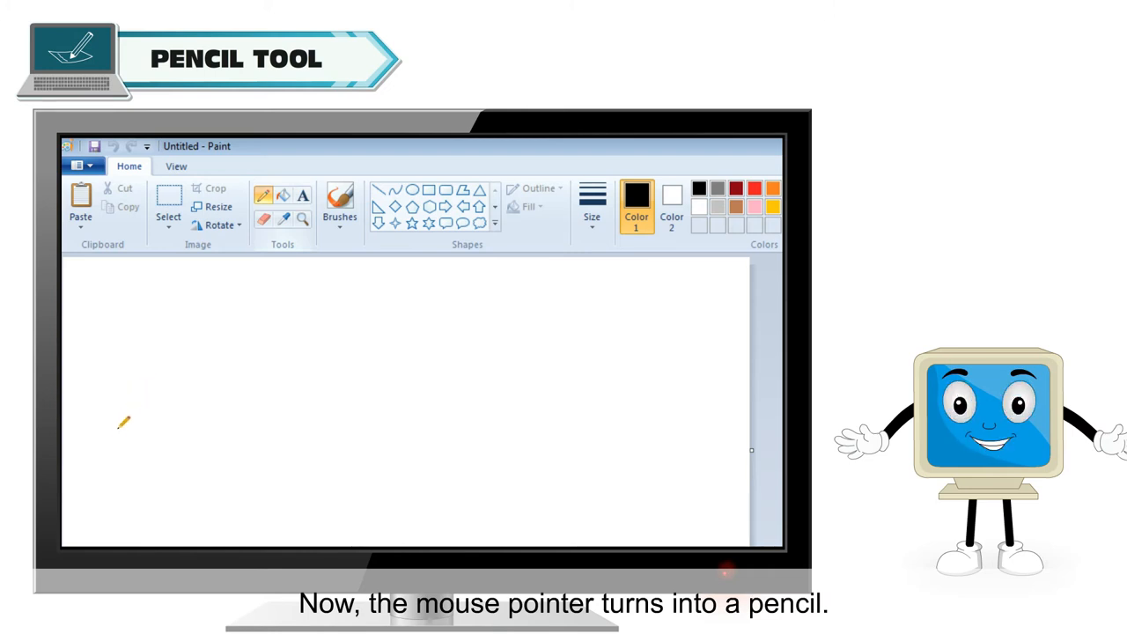
{"action": "left_click_drag", "start_coordinate": [115, 436], "coordinate": [273, 445]}
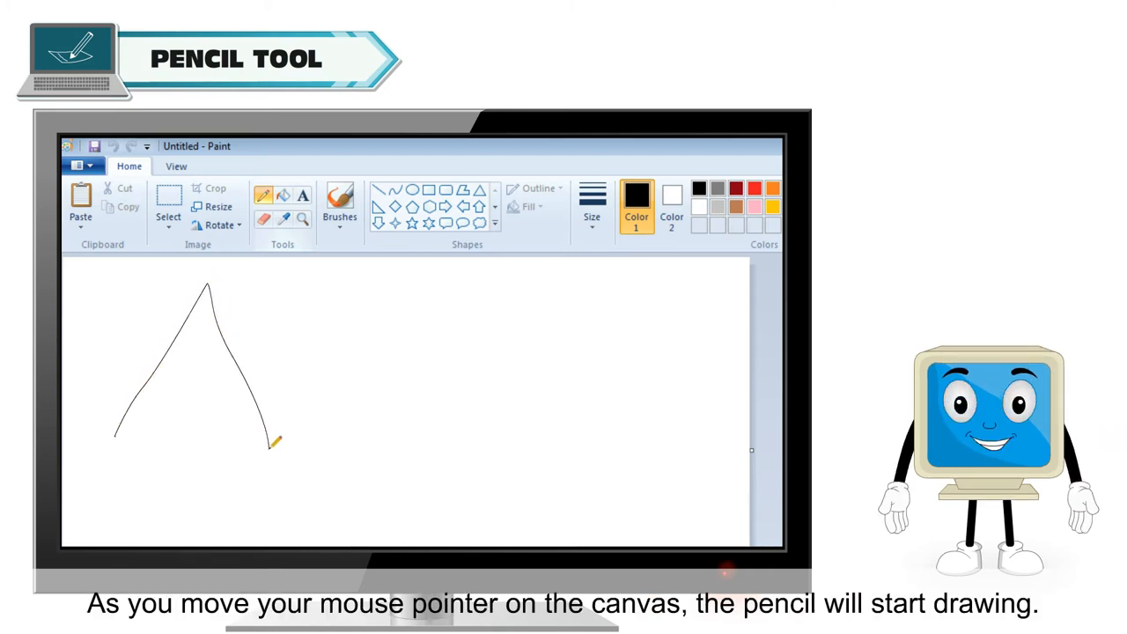
{"action": "left_click_drag", "start_coordinate": [272, 445], "coordinate": [506, 273]}
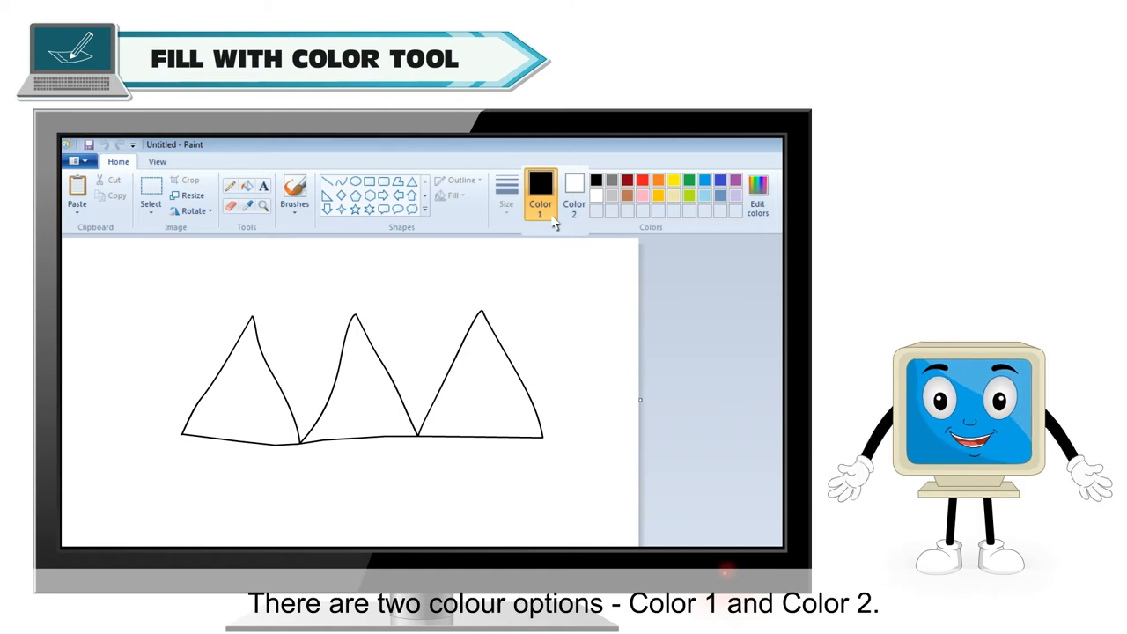
- Set brown as Color 1 and green as Color 2, then fill the left peak brown
{"action": "left_click", "coordinate": [573, 192]}
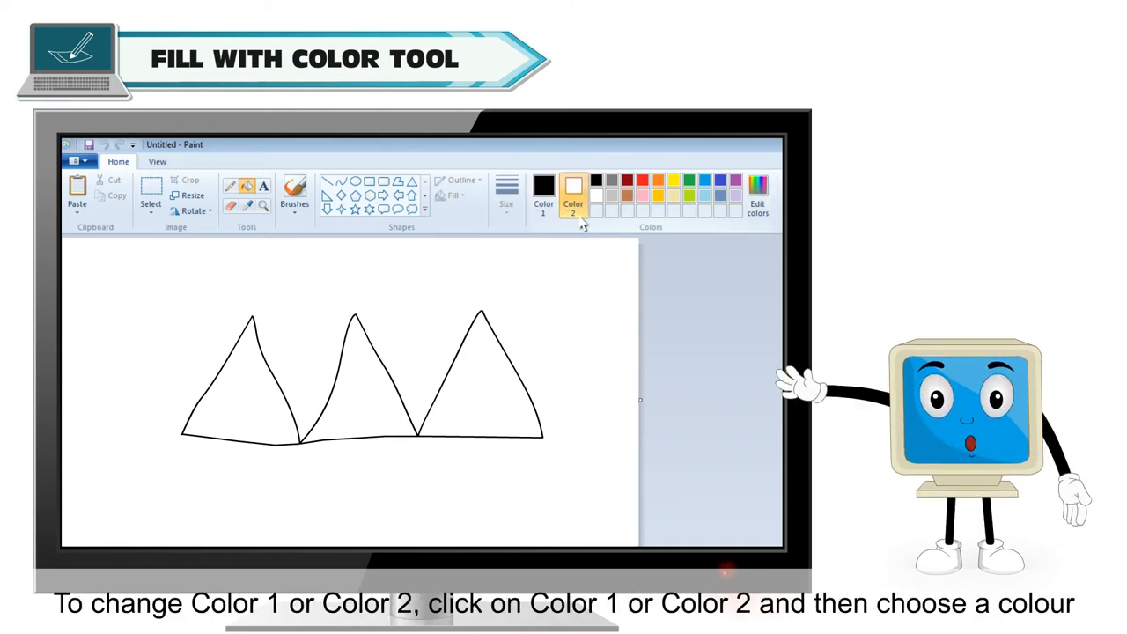
{"action": "left_click", "coordinate": [543, 189]}
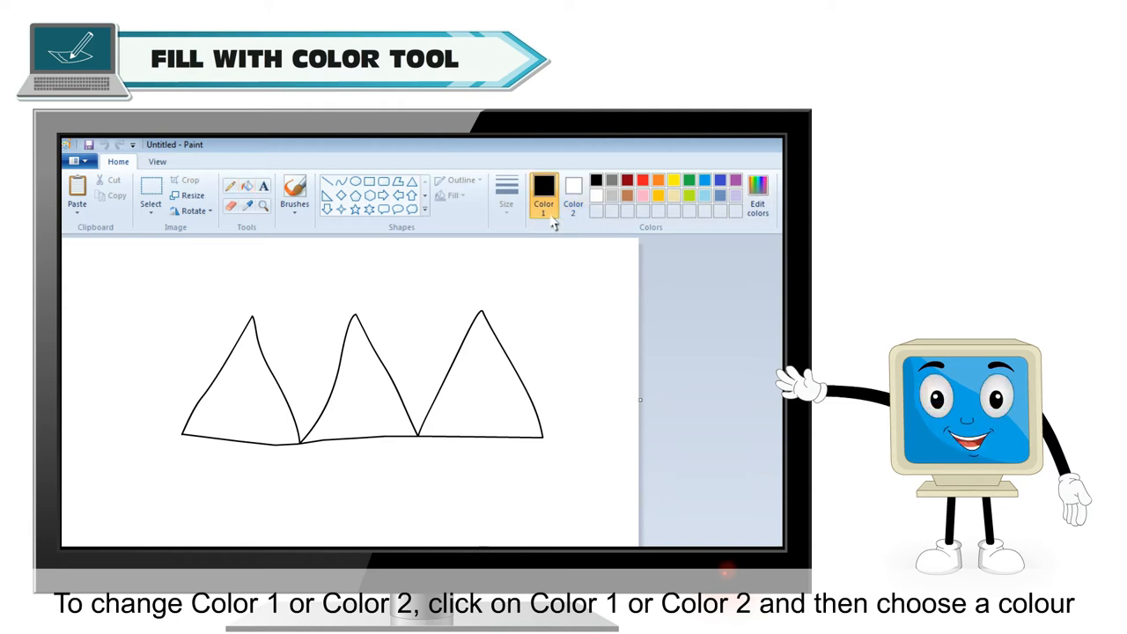
{"action": "left_click", "coordinate": [574, 192]}
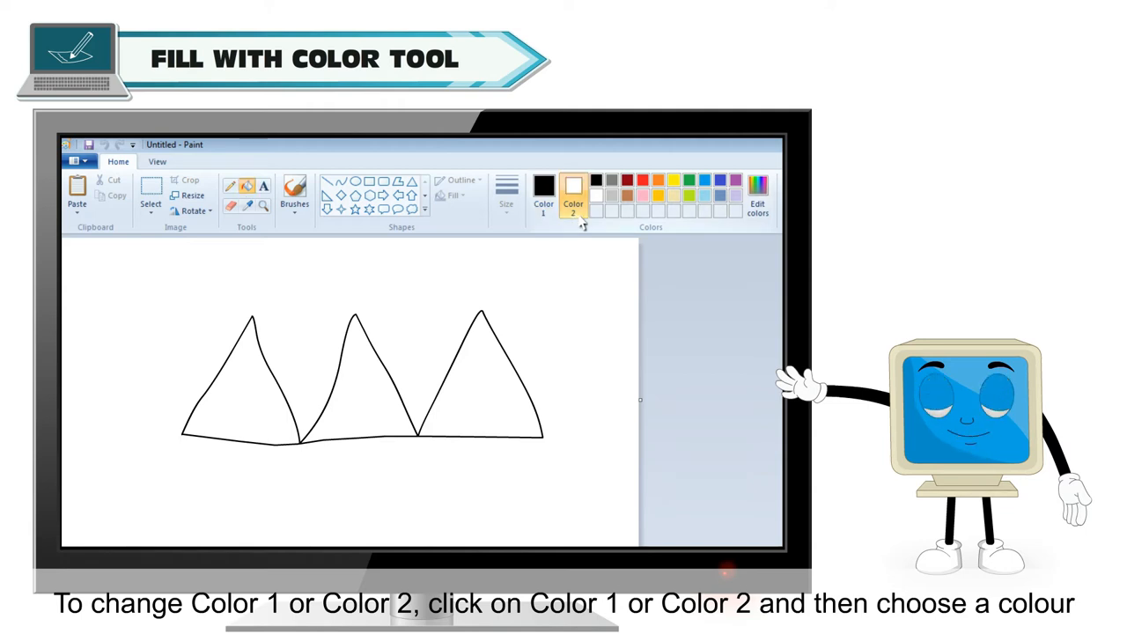
{"action": "left_click", "coordinate": [544, 187]}
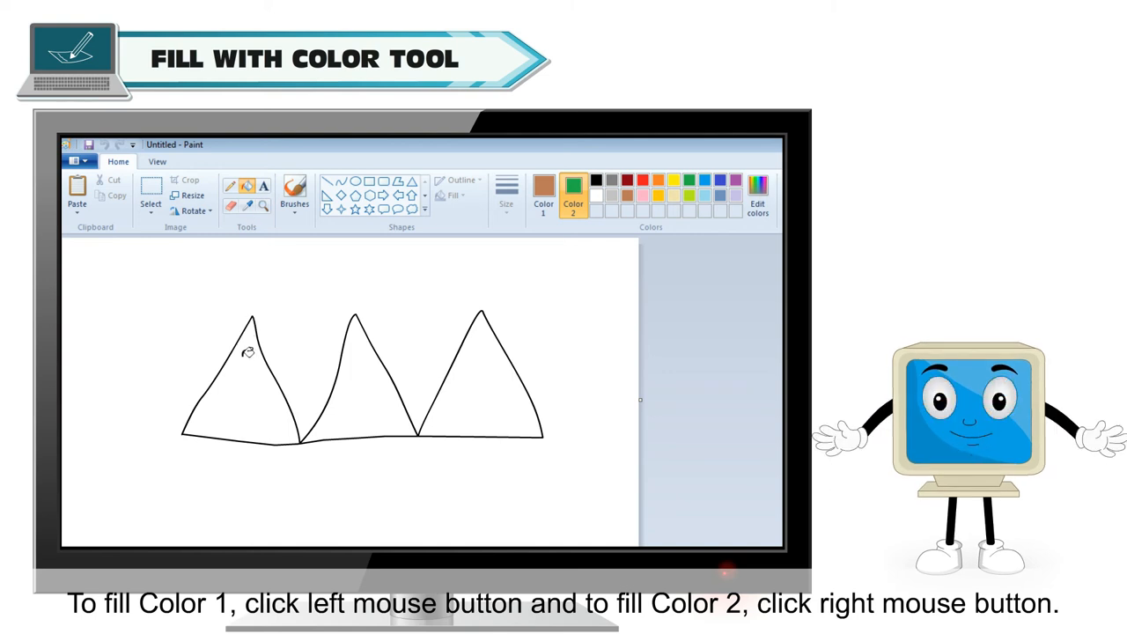
{"action": "left_click", "coordinate": [483, 394]}
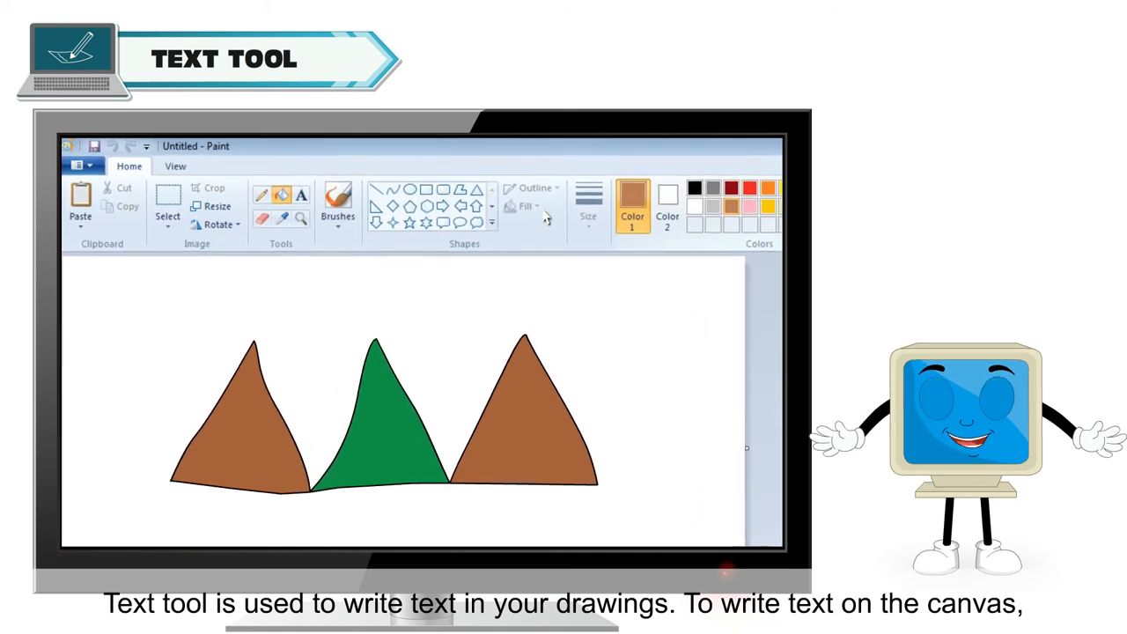
- Add a 'Mountains' text label above the peaks
{"action": "left_click", "coordinate": [305, 197]}
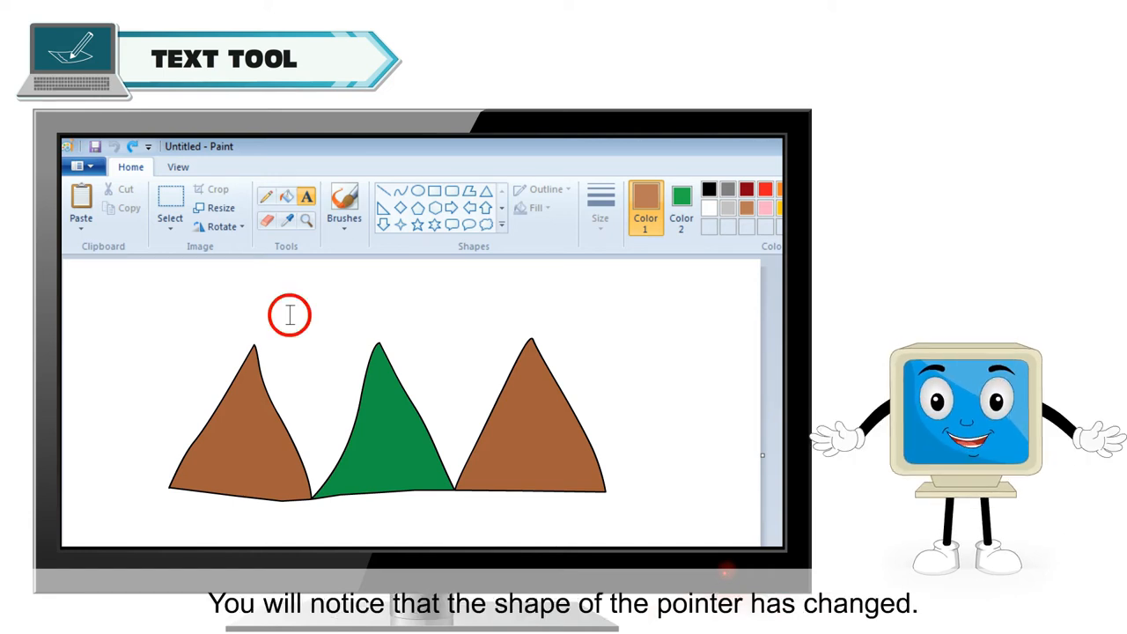
{"action": "left_click", "coordinate": [290, 315]}
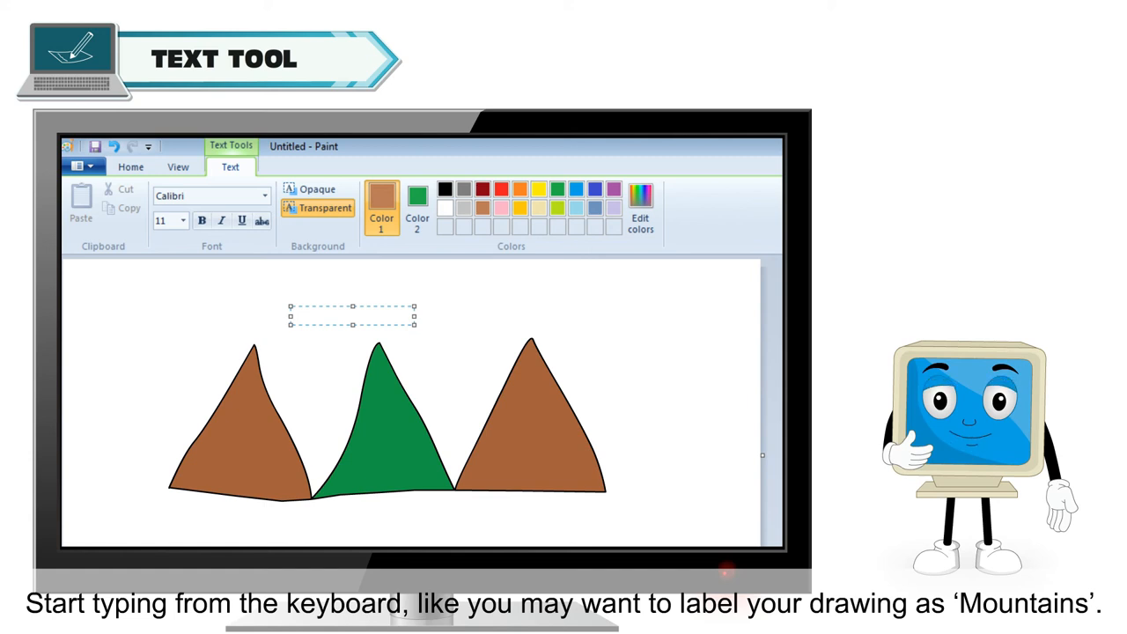
{"action": "type", "text": "Mount"}
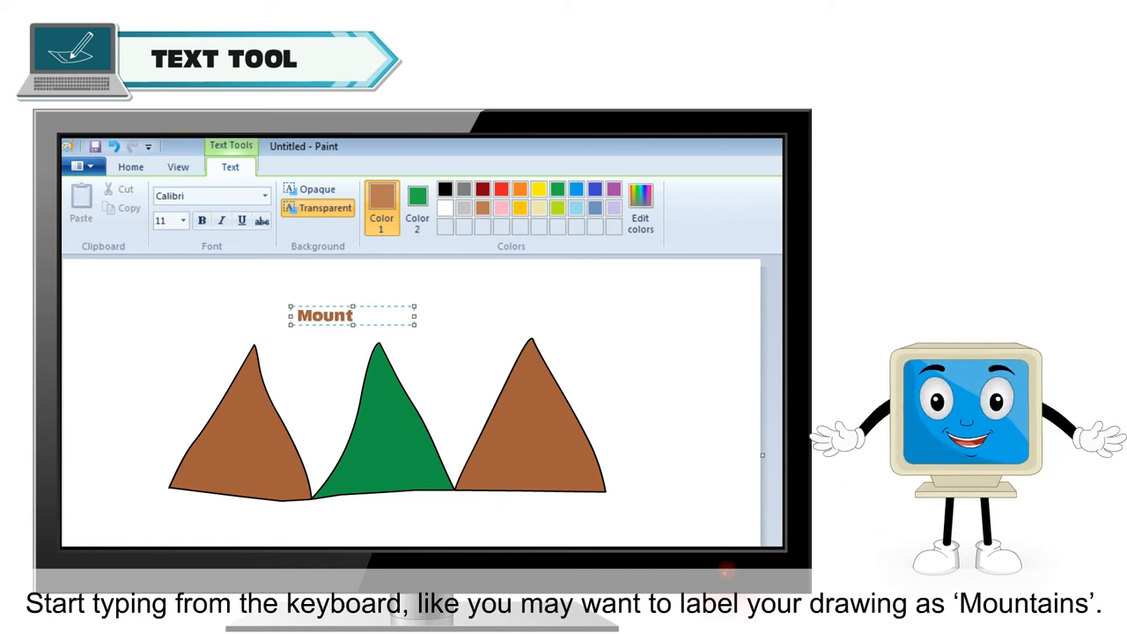
{"action": "type", "text": "ains"}
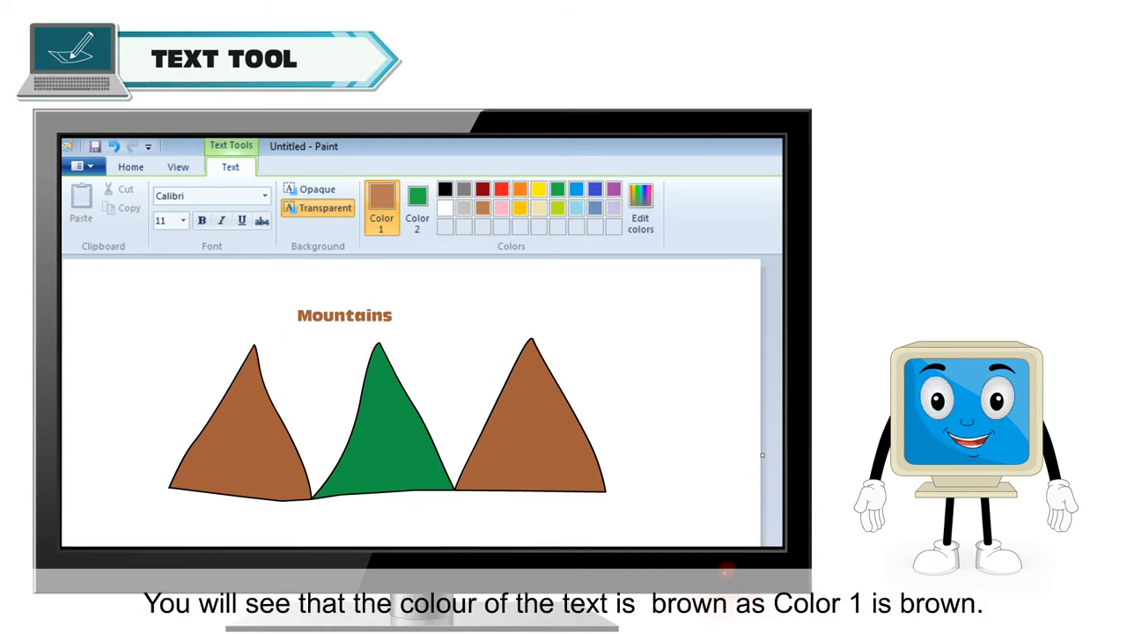
{"action": "left_click", "coordinate": [382, 209]}
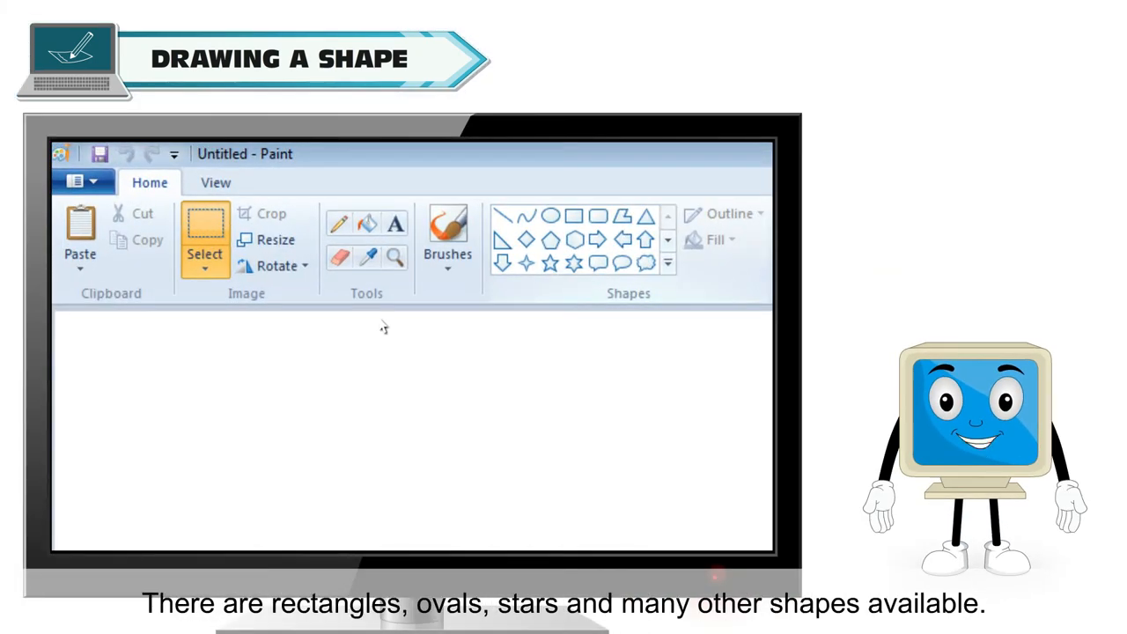
{"action": "left_click", "coordinate": [549, 214]}
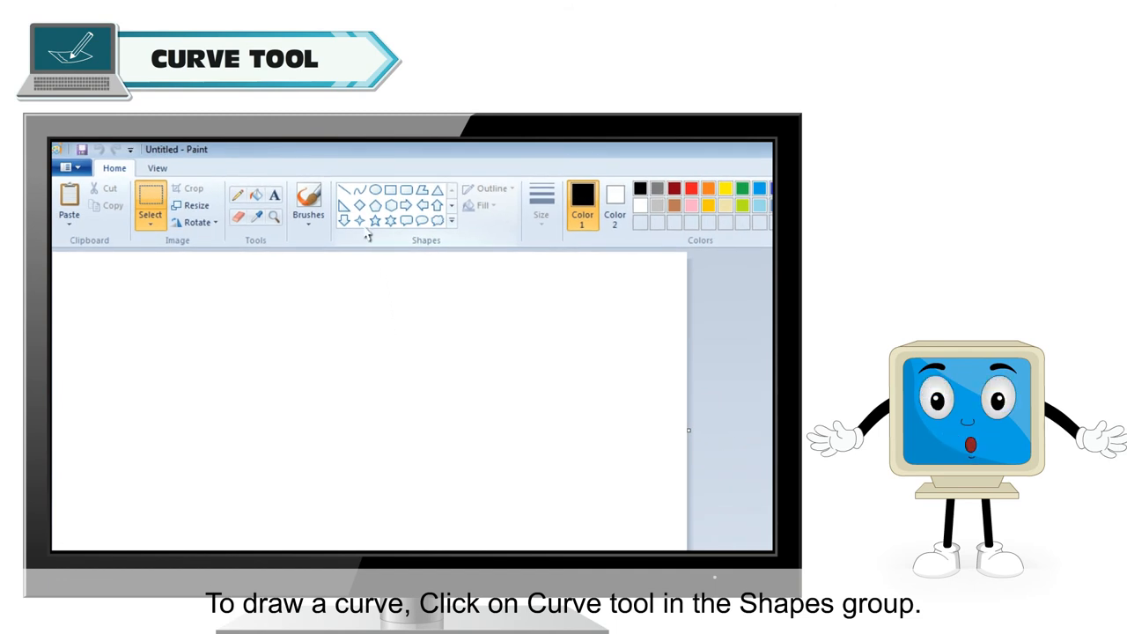
- Draw a red vertical line near the centre with Curve and bend it
{"action": "left_click", "coordinate": [360, 192]}
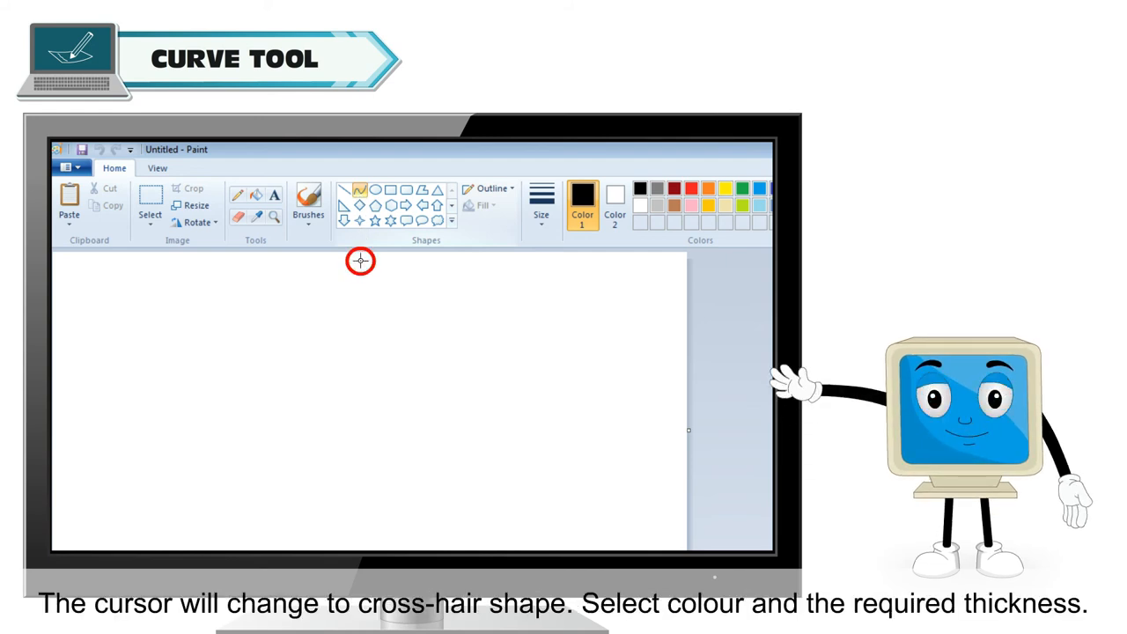
{"action": "left_click", "coordinate": [674, 187]}
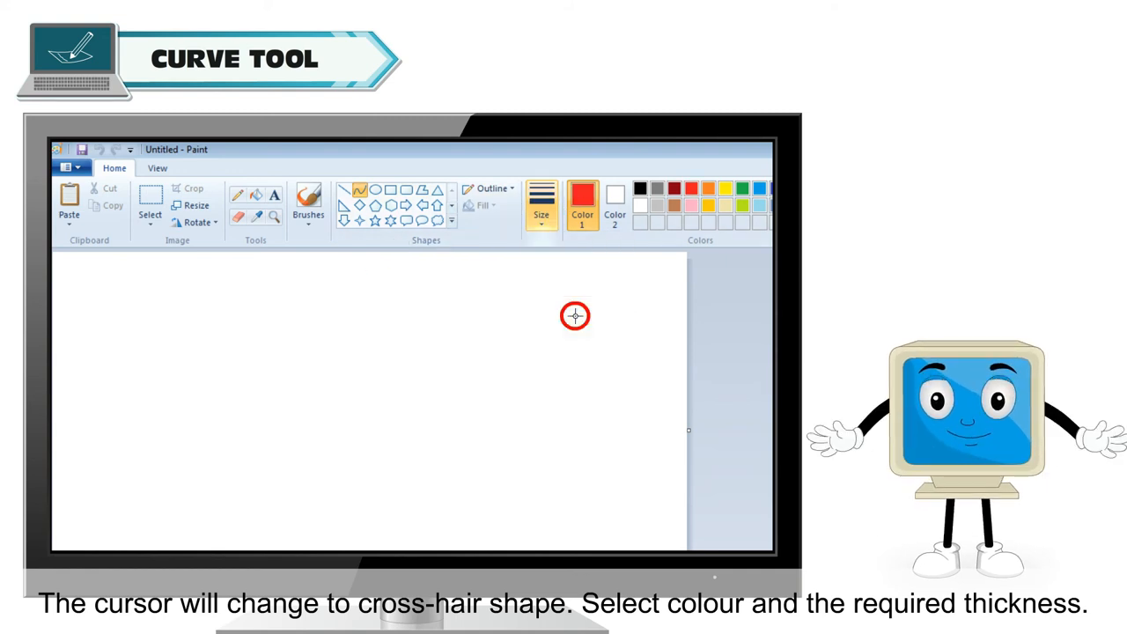
{"action": "mouse_move", "coordinate": [515, 321]}
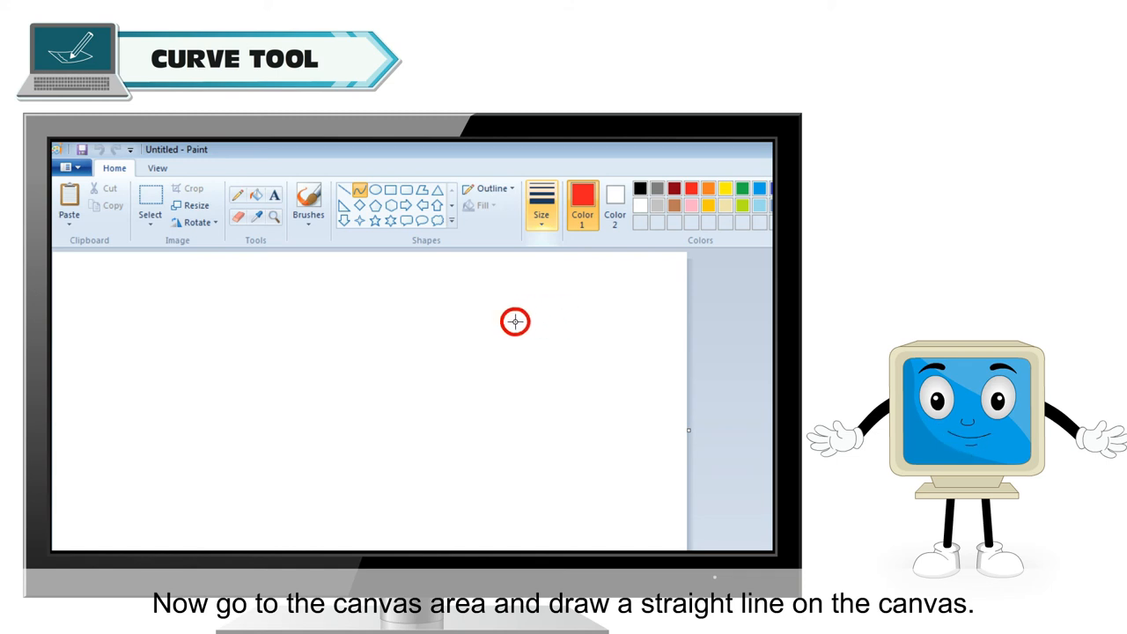
{"action": "left_click_drag", "start_coordinate": [340, 334], "coordinate": [340, 384]}
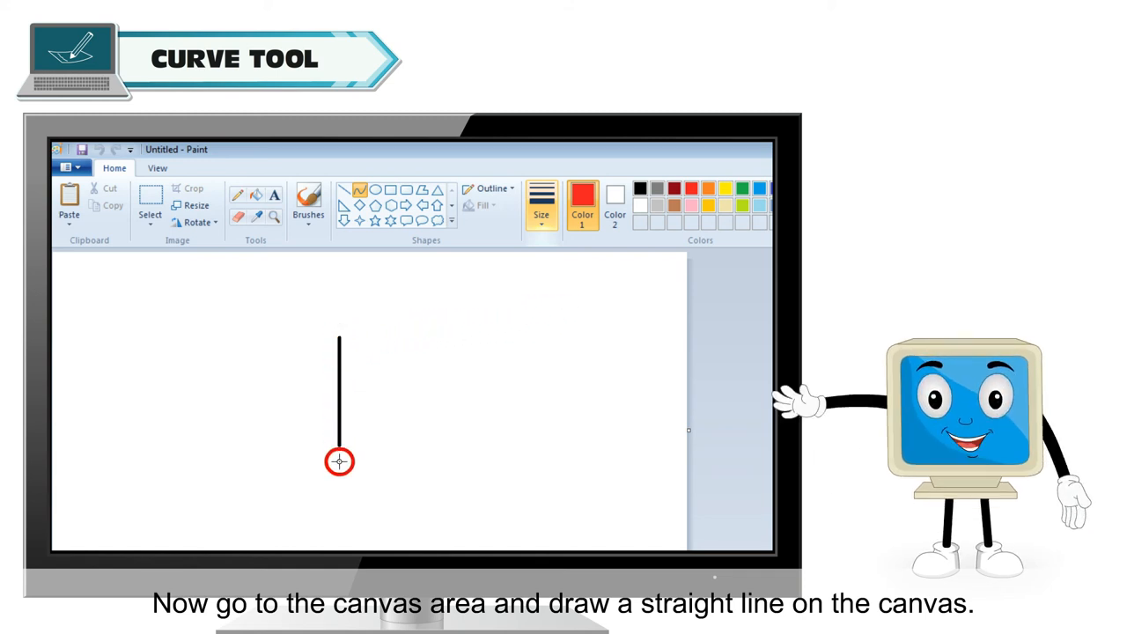
{"action": "mouse_move", "coordinate": [346, 431]}
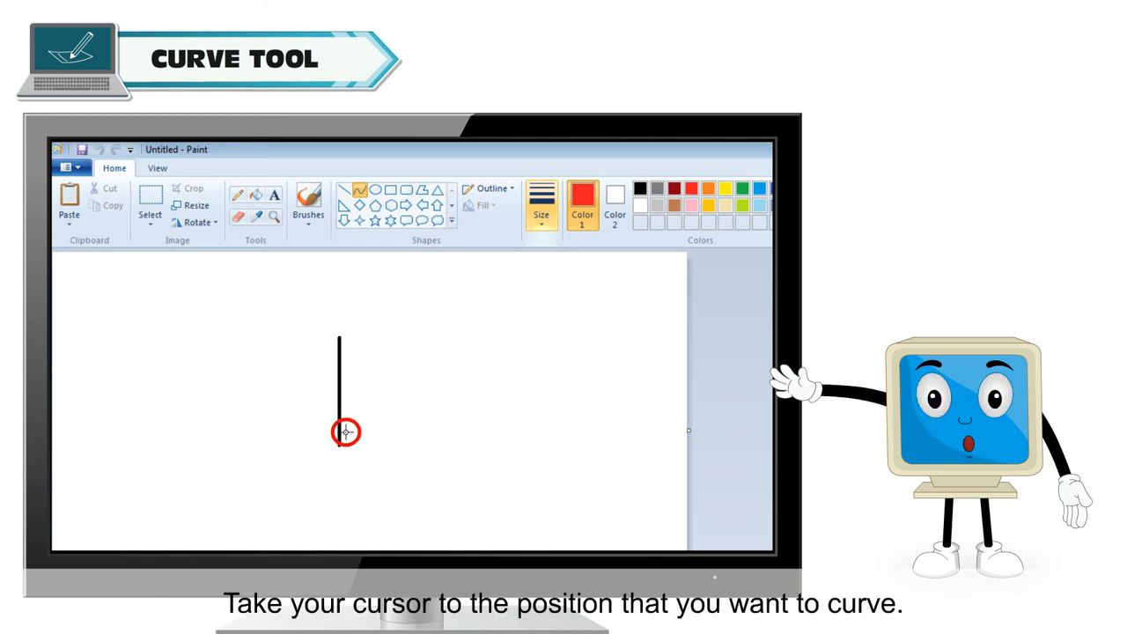
{"action": "mouse_move", "coordinate": [358, 376]}
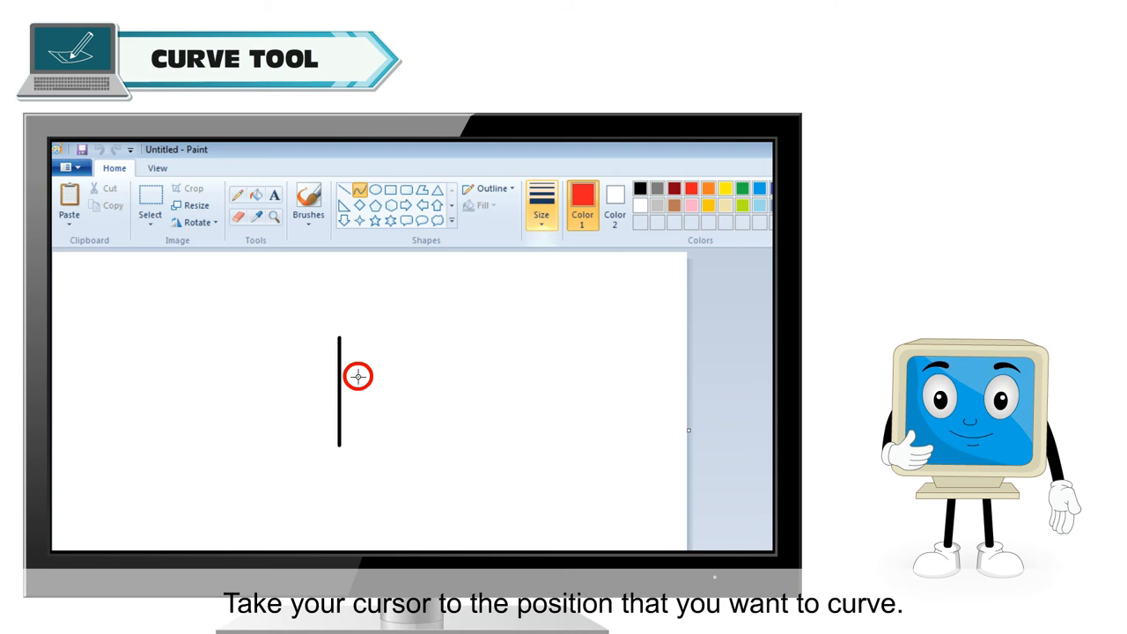
{"action": "left_click_drag", "start_coordinate": [358, 376], "coordinate": [376, 362]}
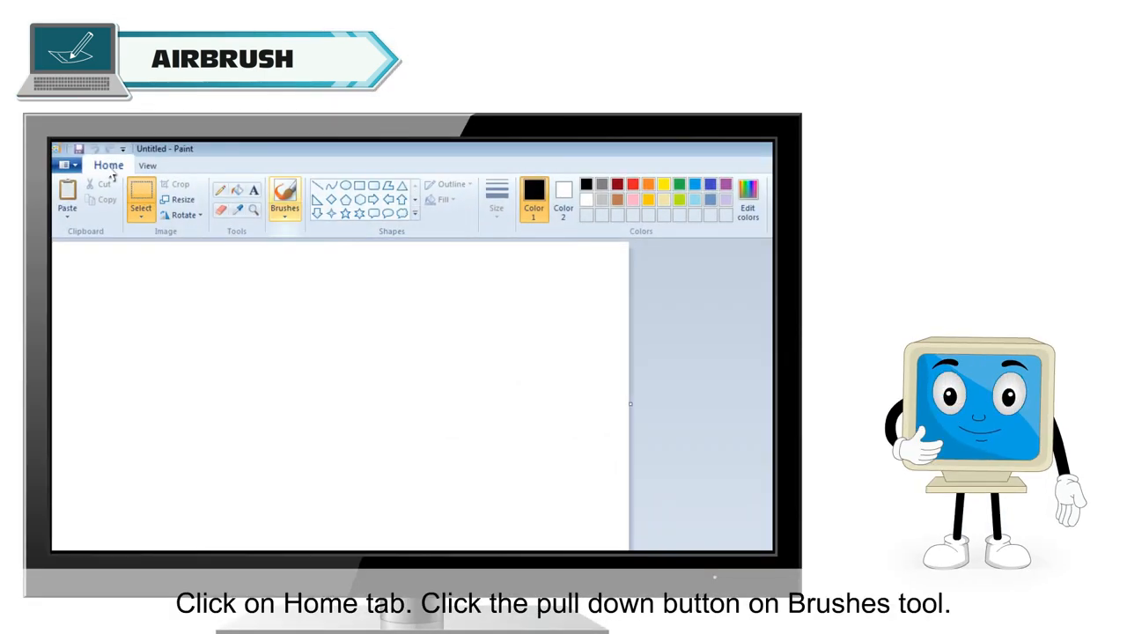
- Choose the Airbrush, spray with red, then switch the colour to brown
{"action": "left_click", "coordinate": [285, 216]}
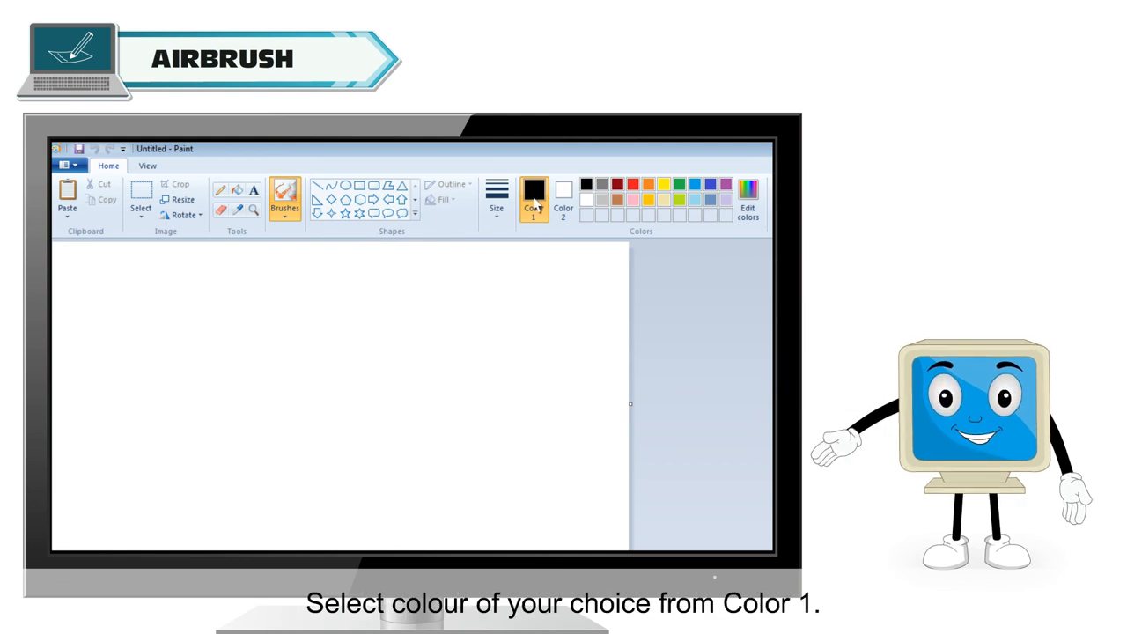
{"action": "left_click", "coordinate": [636, 184]}
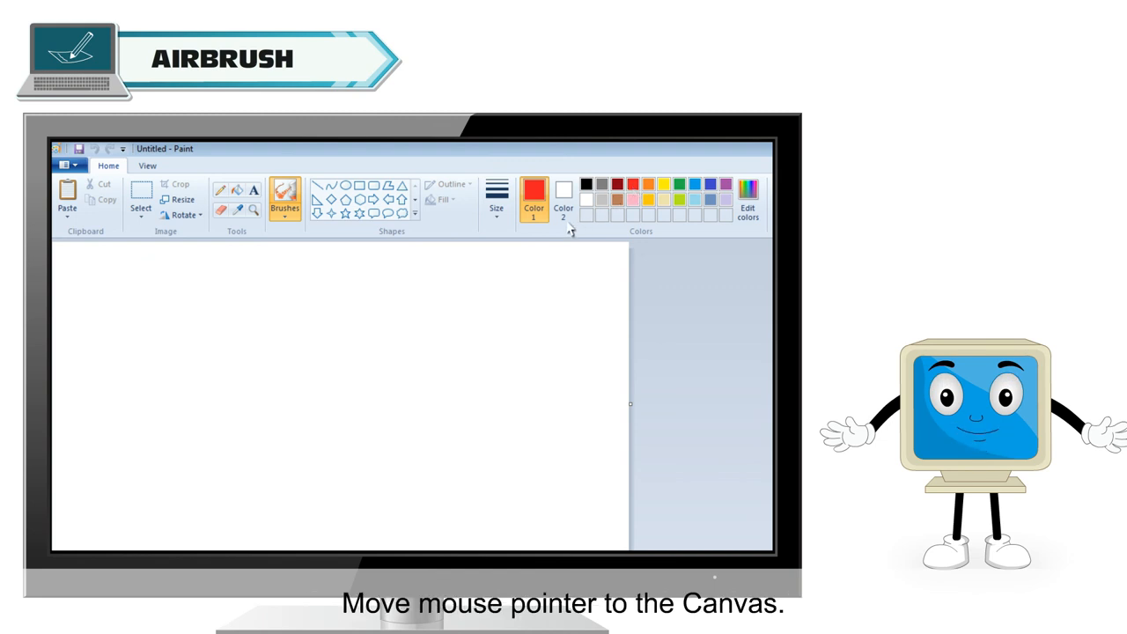
{"action": "mouse_move", "coordinate": [364, 378]}
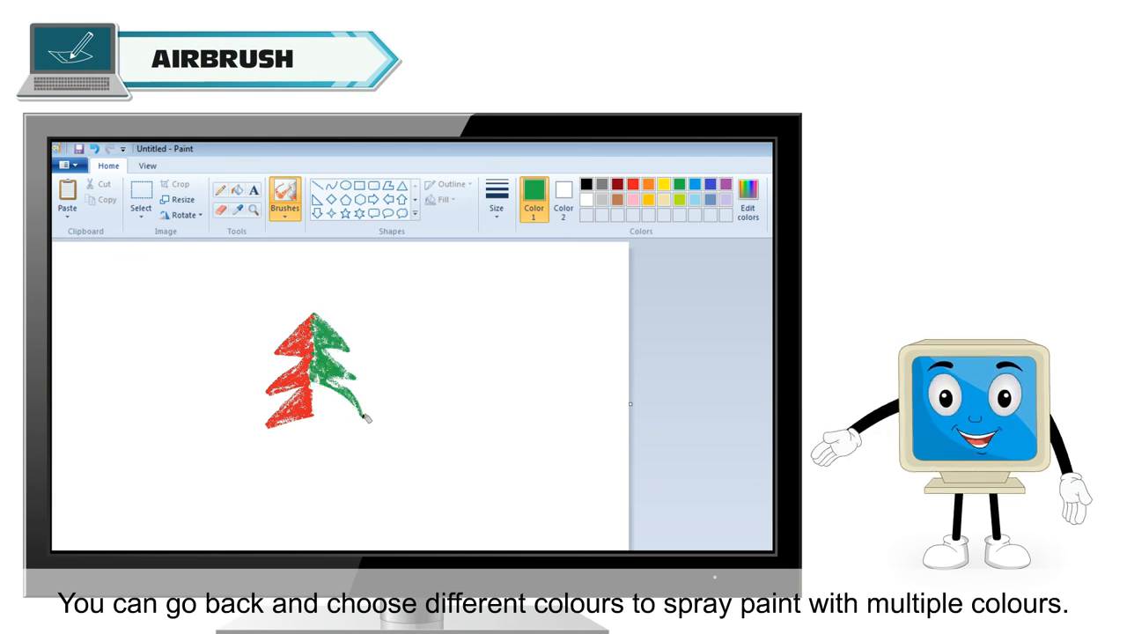
{"action": "left_click", "coordinate": [664, 183]}
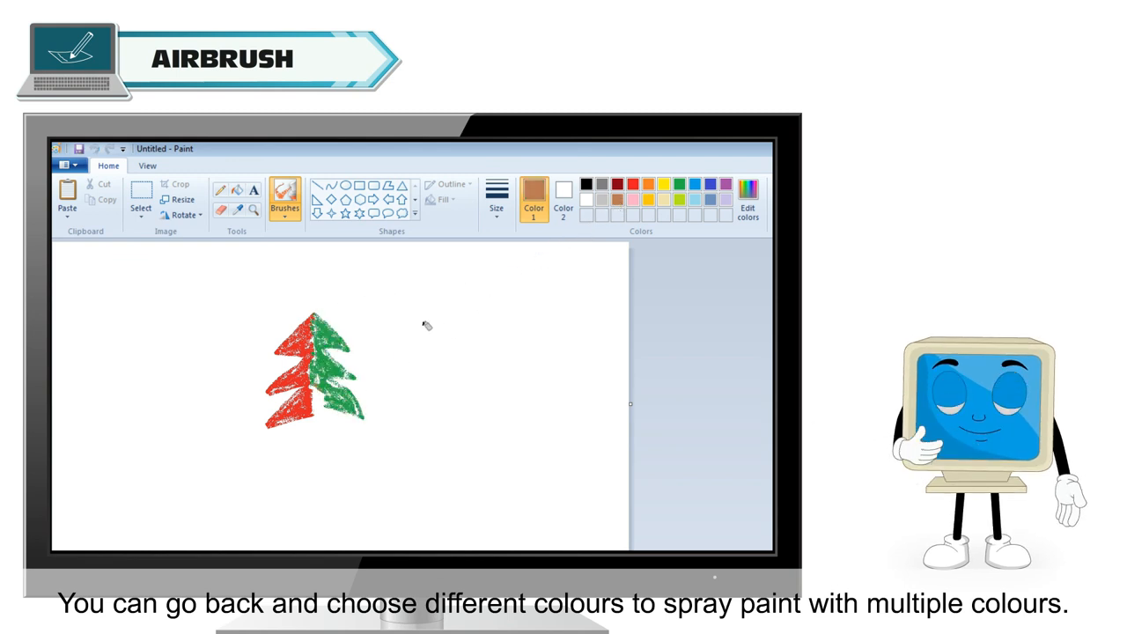